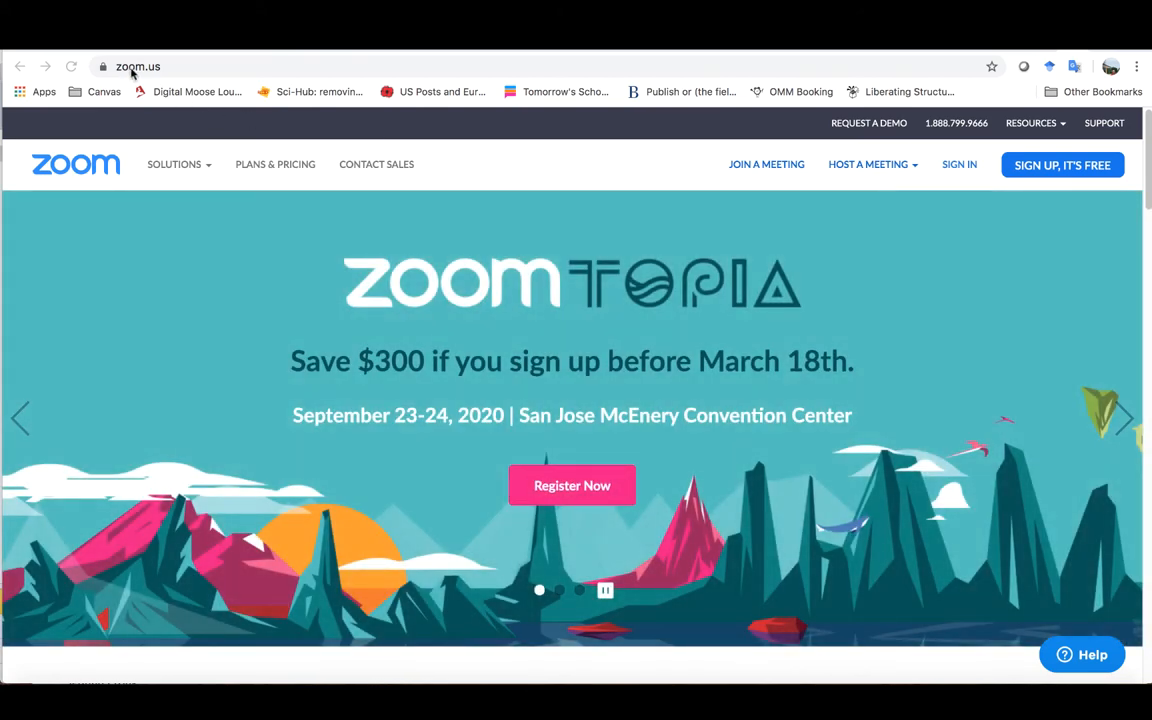
mouse_move(960, 168)
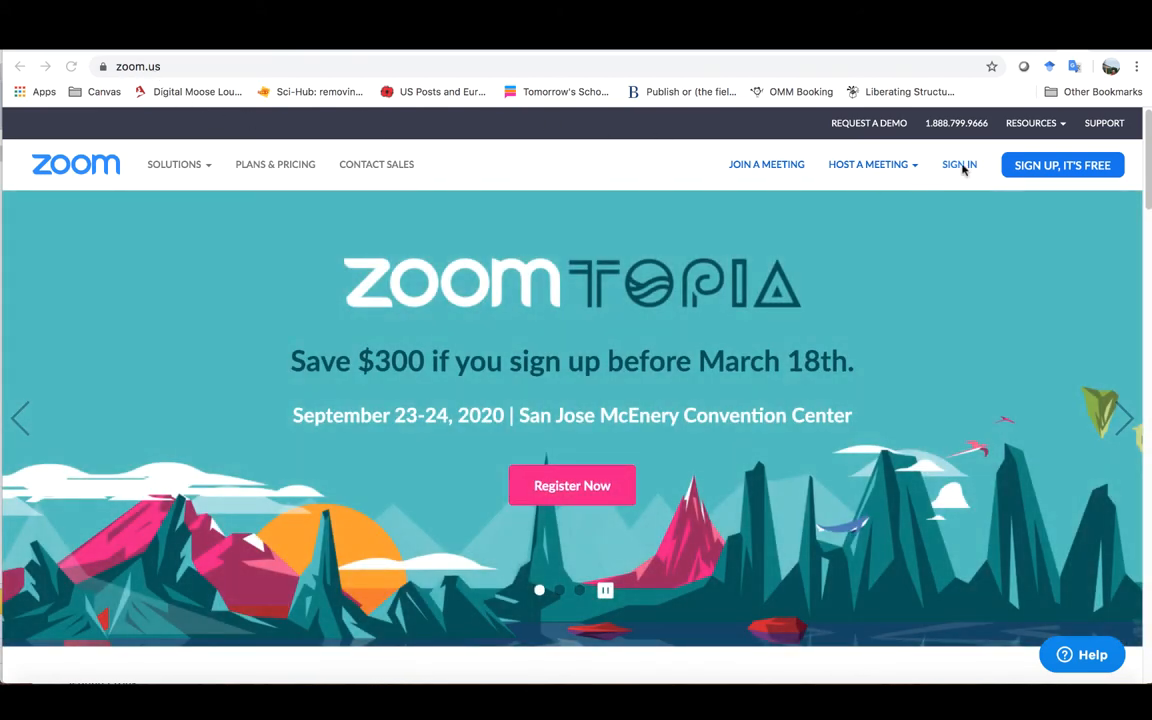
Step: Go to the Zoom sign-in page from the zoom.us homepage navigation bar
click(958, 164)
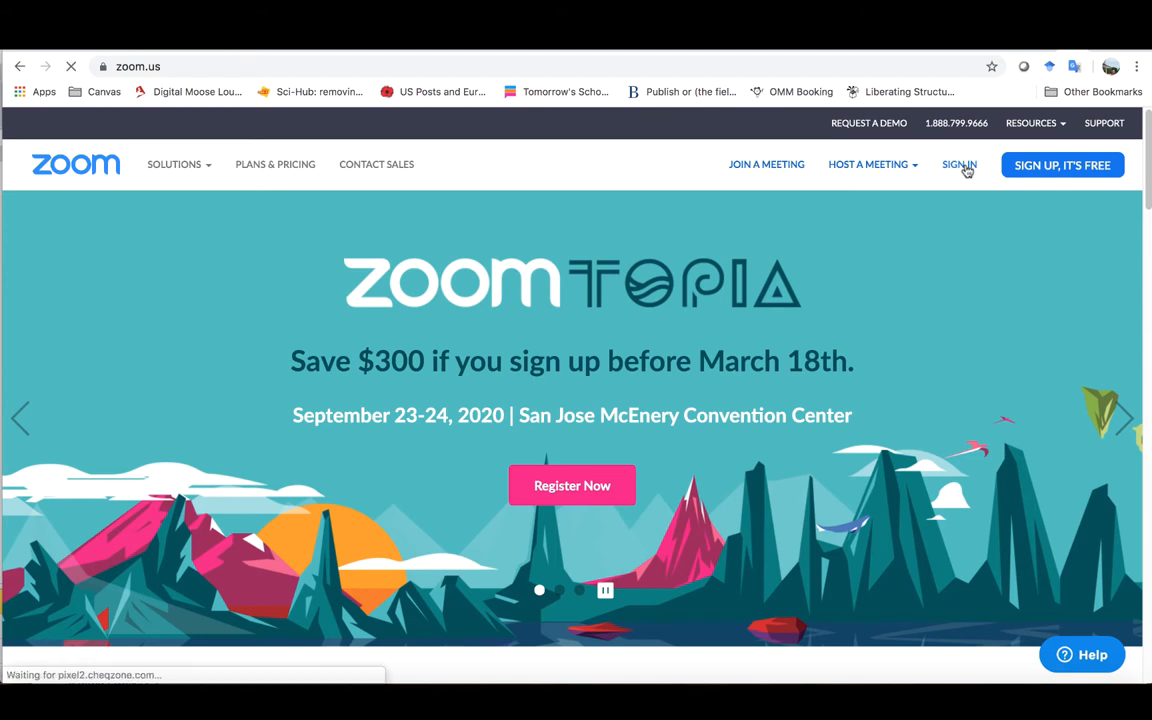
click(958, 164)
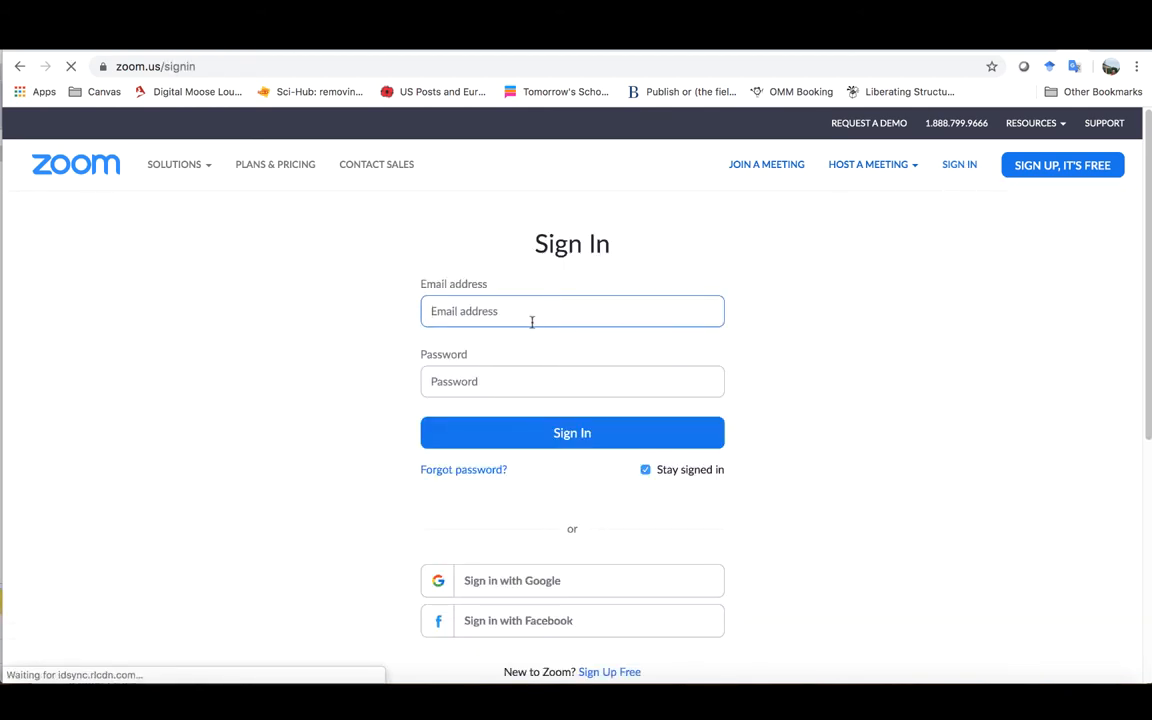
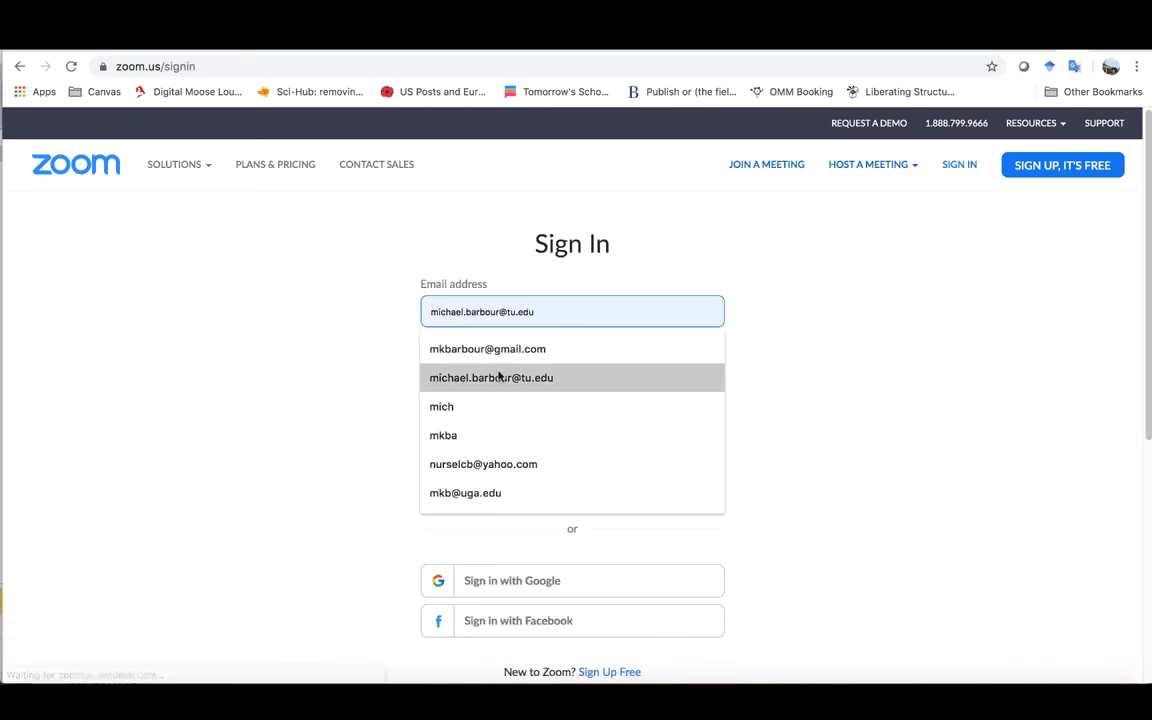
click(492, 376)
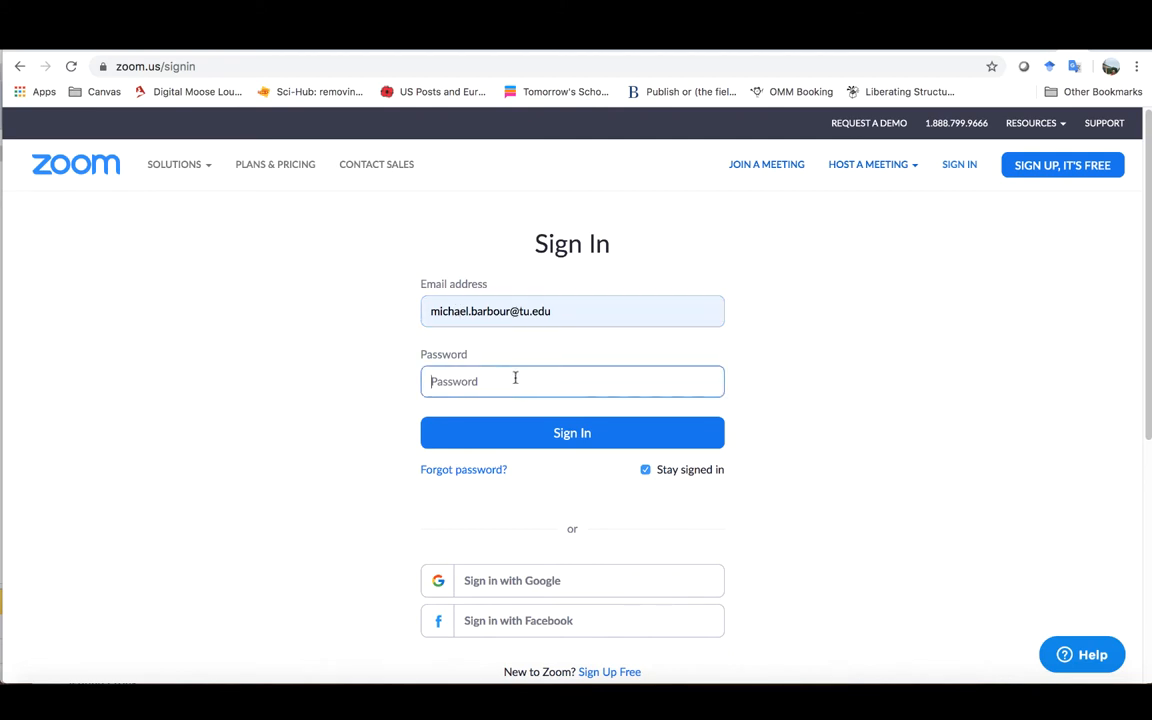
text(••••••)
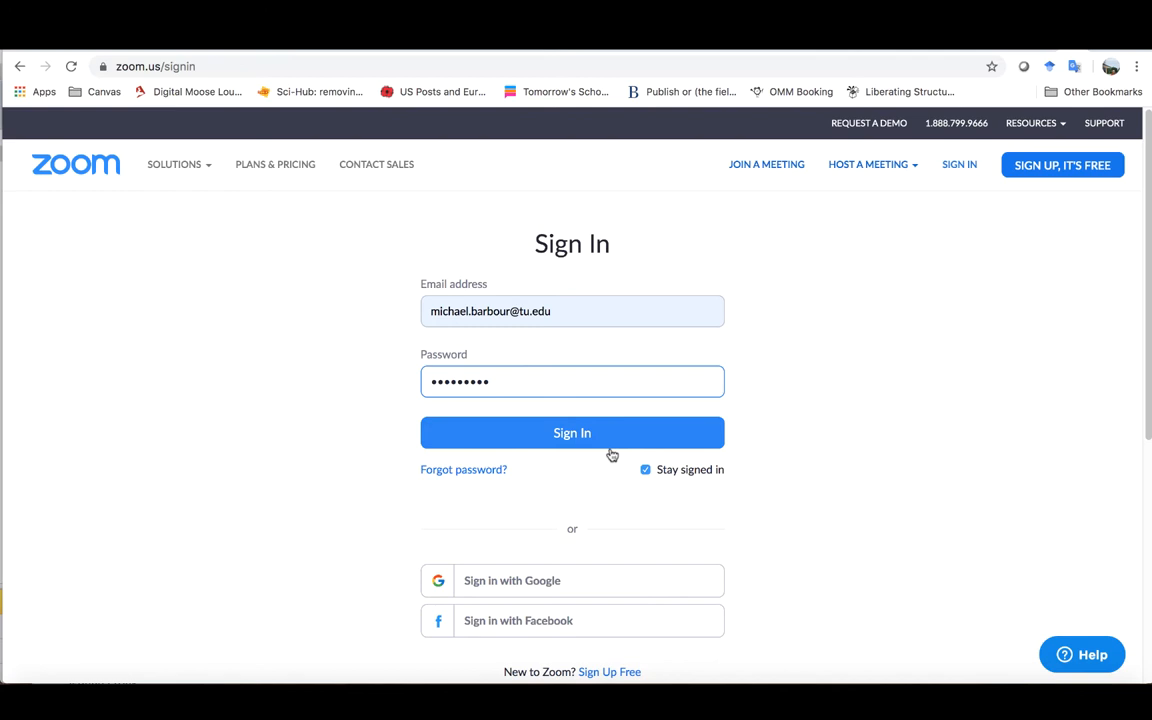
click(572, 432)
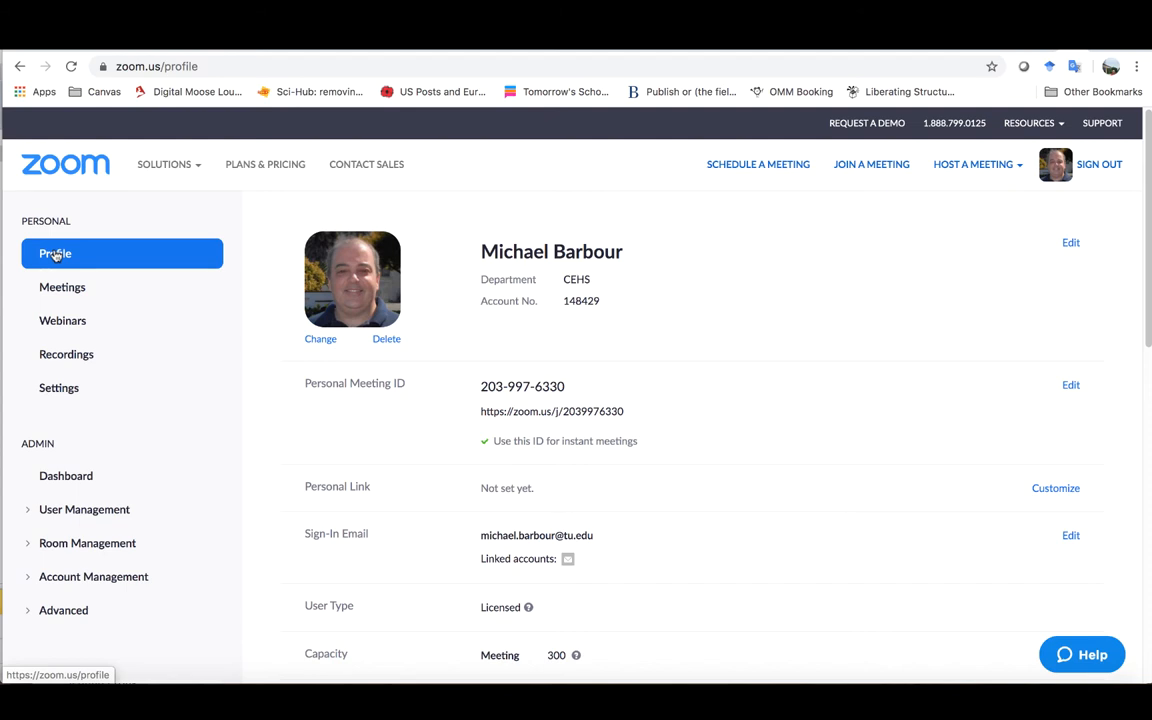
mouse_move(552, 318)
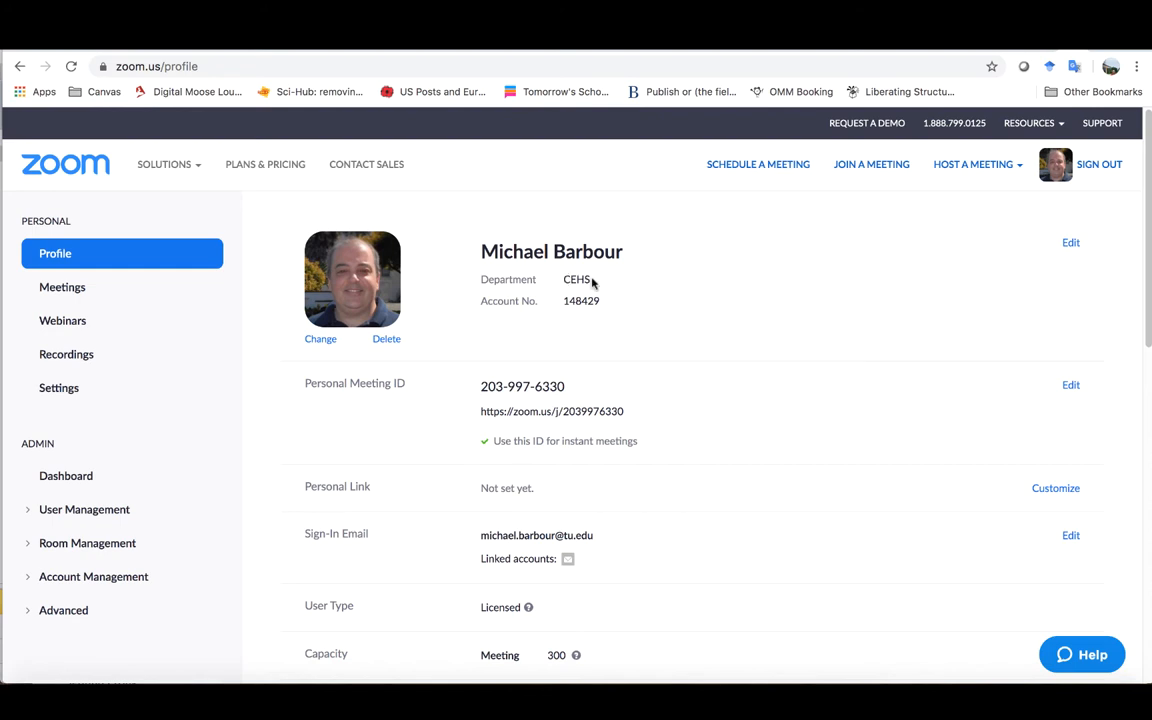
mouse_move(564, 280)
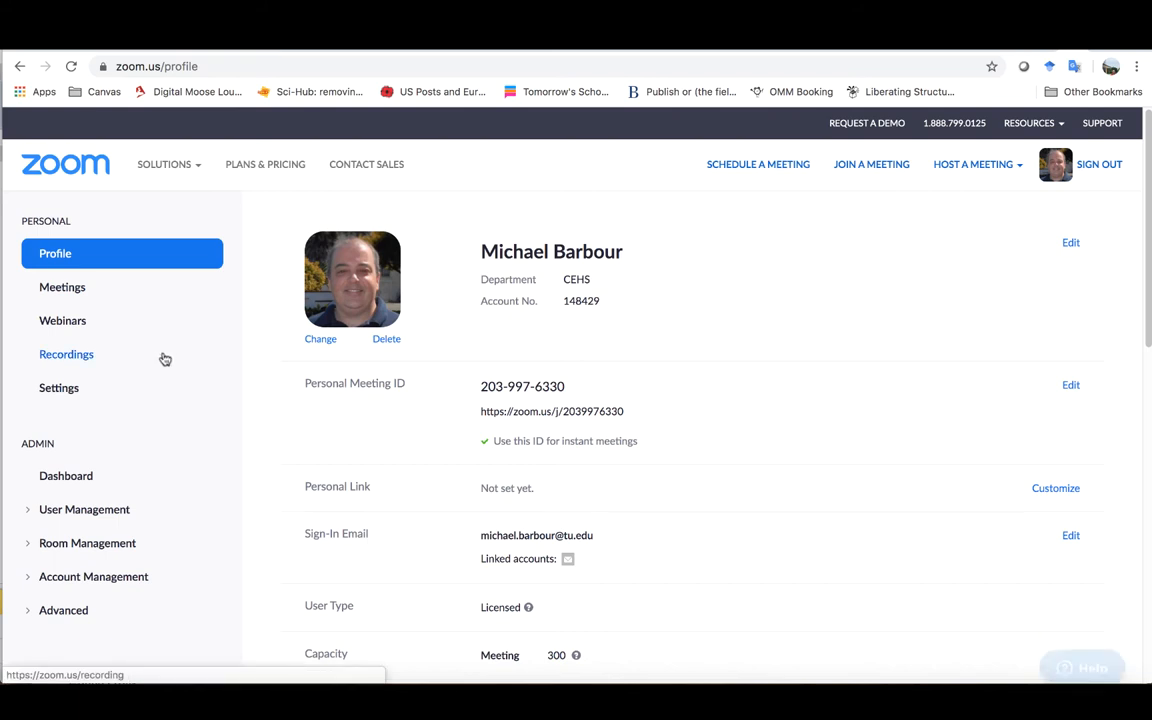
mouse_move(58, 388)
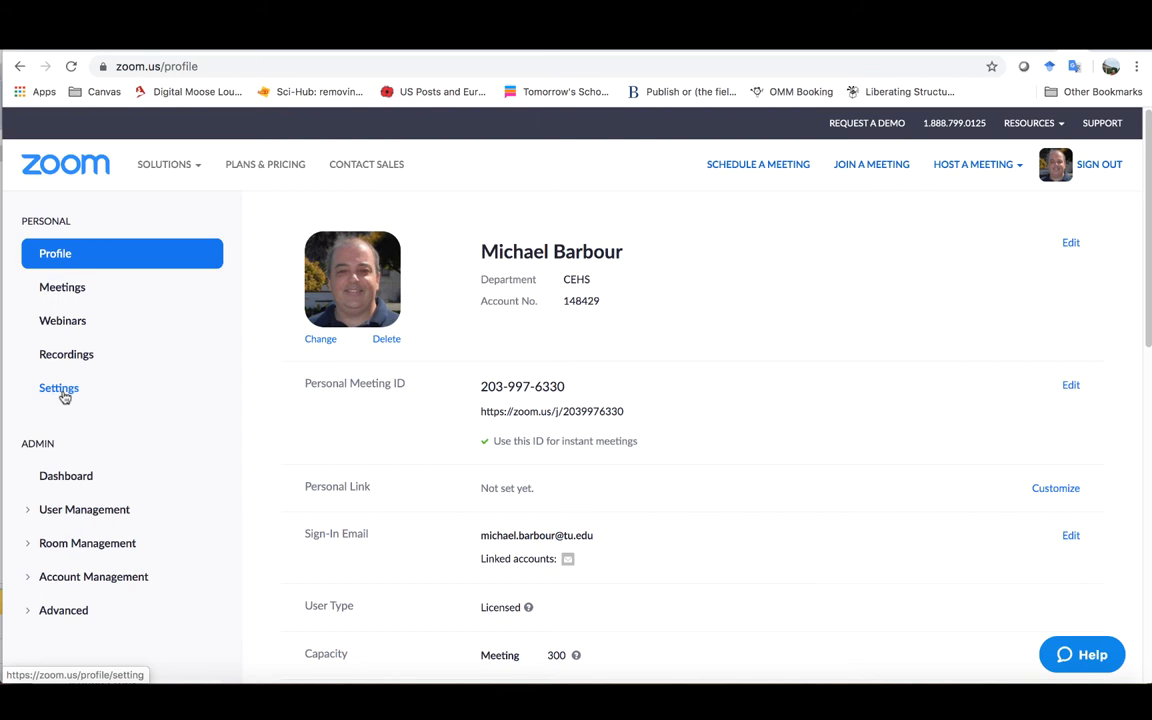
Step: Leave the Profile page for the personal Settings page via the left sidebar
click(58, 388)
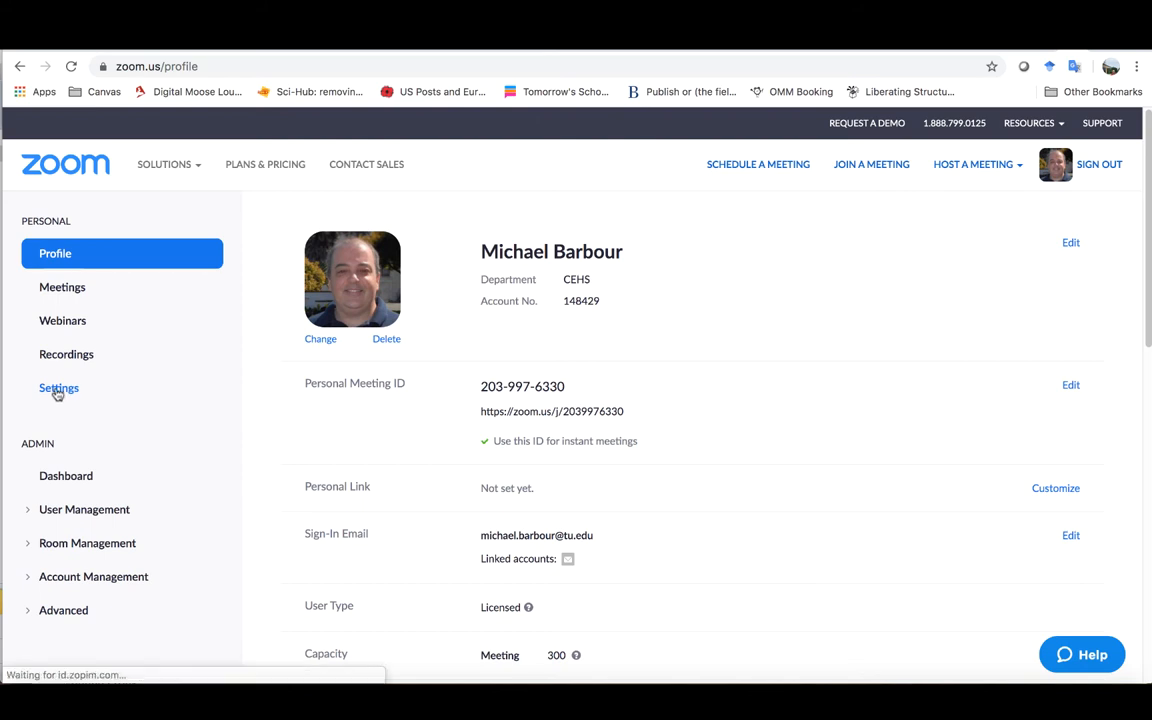
Step: Switch the Settings page from the Meeting tab to the Recording tab
click(58, 388)
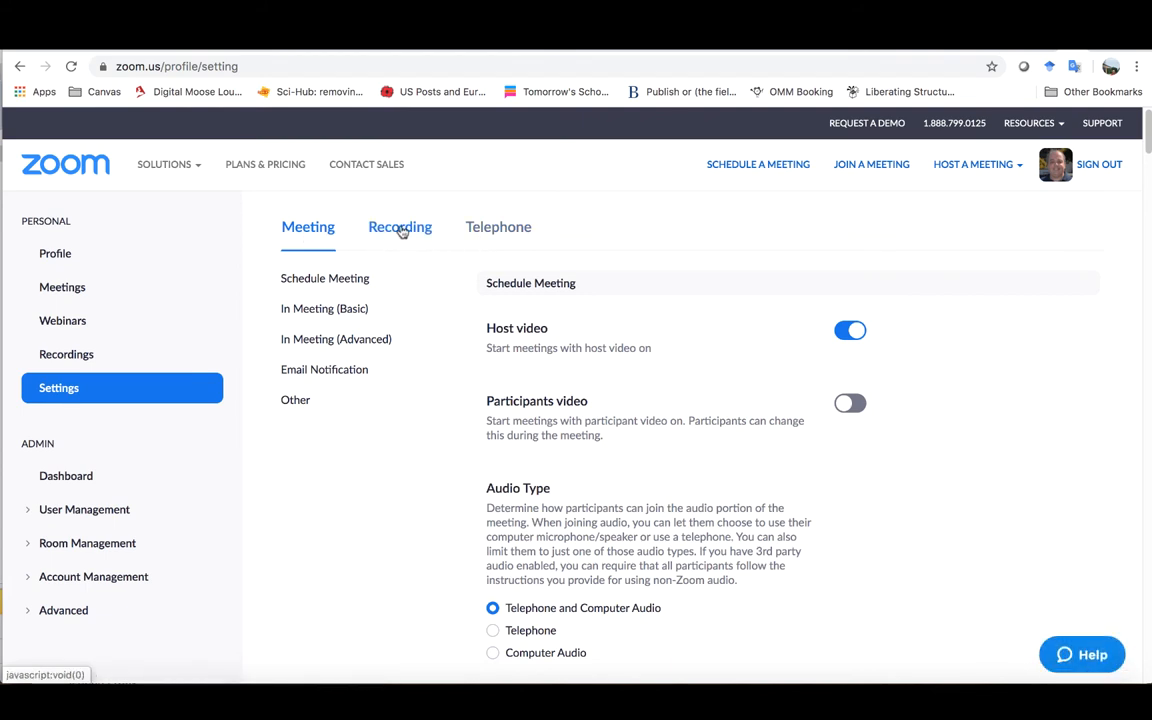
click(400, 226)
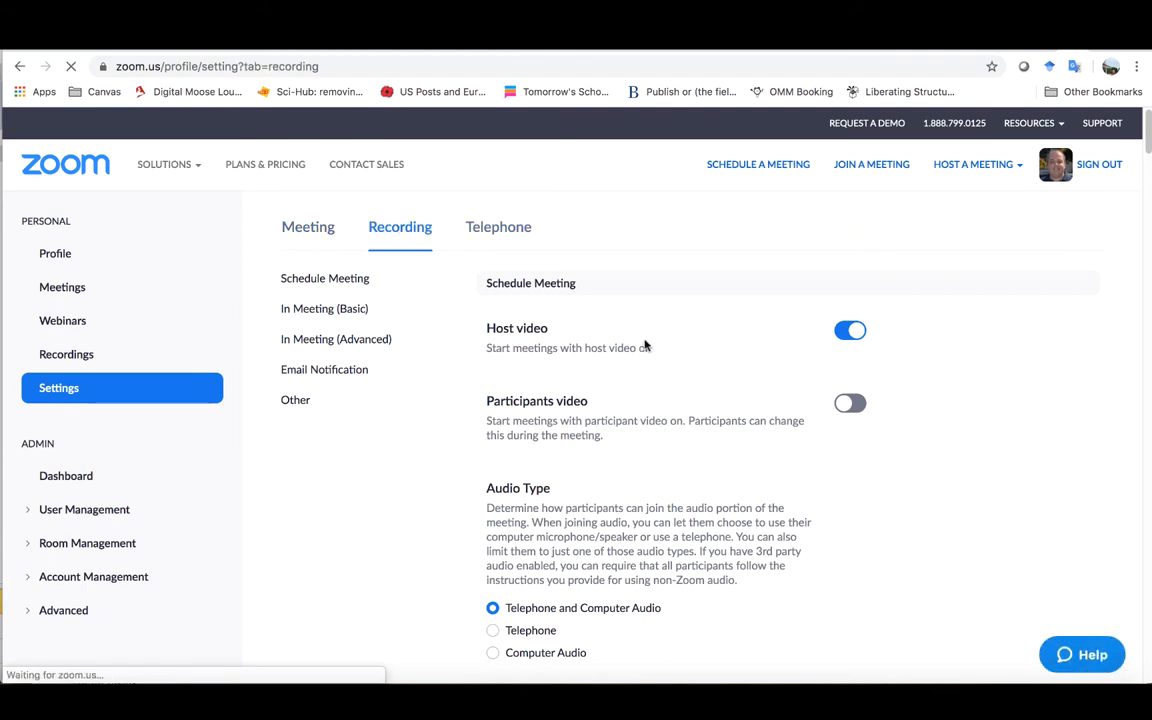
Step: Scroll the Recording settings down to the Automatic recording section
scroll(down, 3)
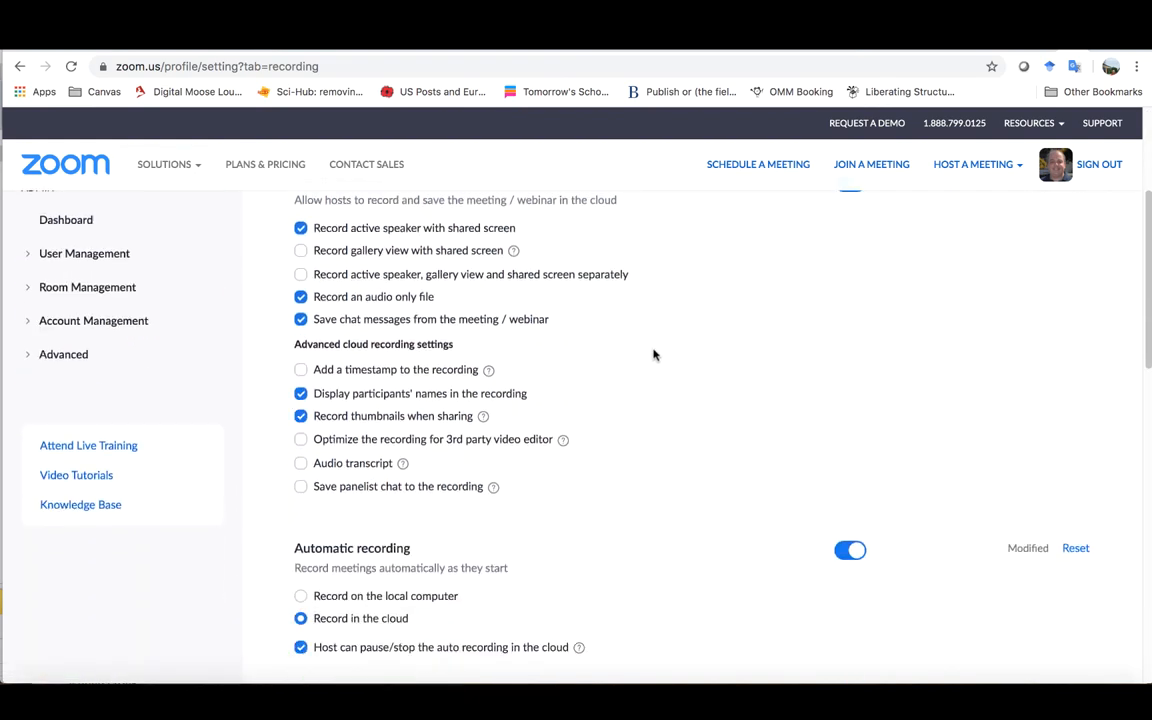
scroll(down, 3)
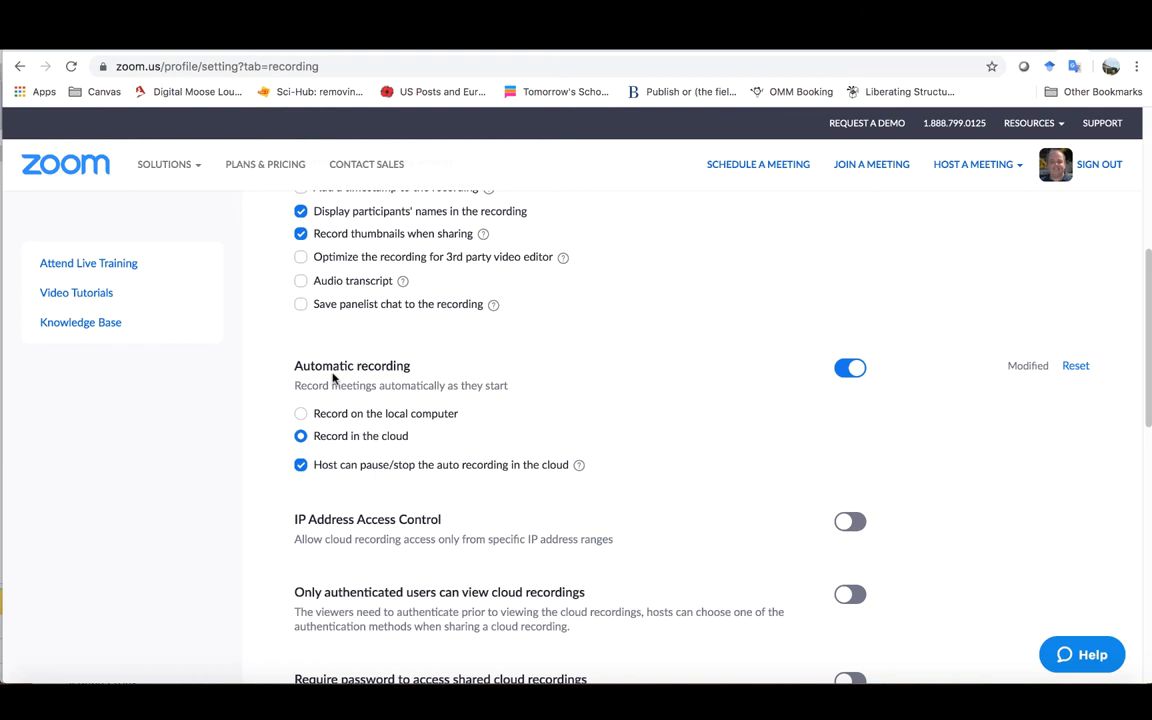
mouse_move(402, 380)
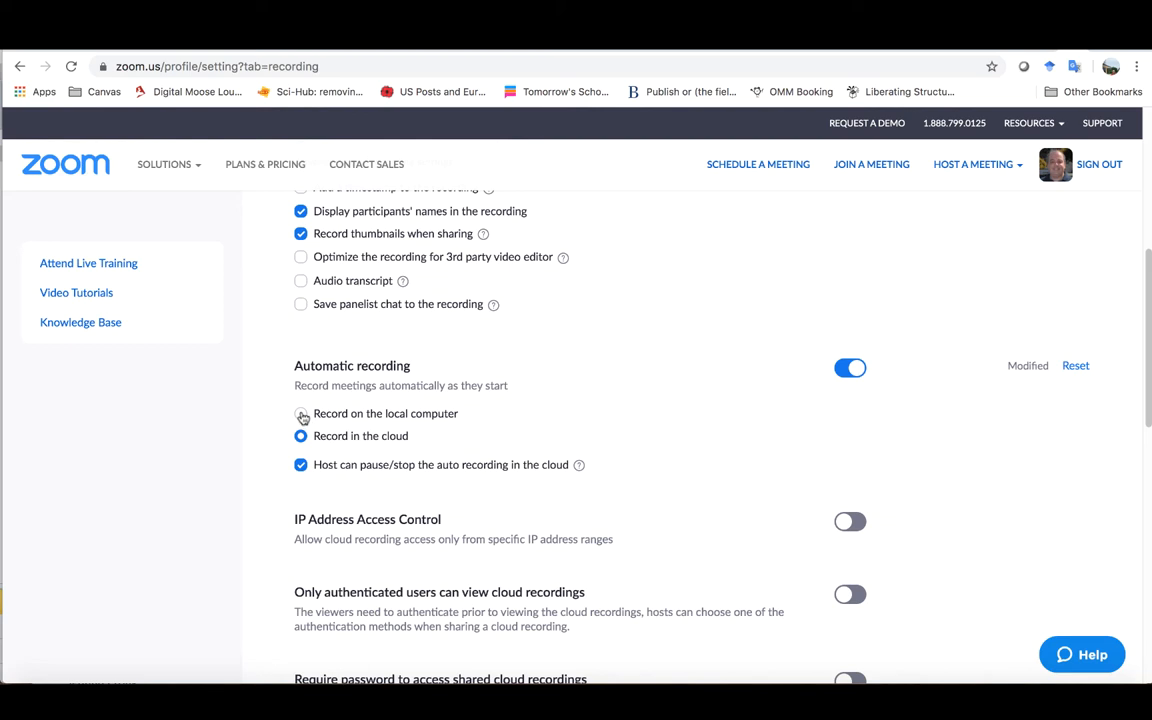
Step: Set Automatic recording to 'Record on the local computer' instead of the cloud
click(300, 412)
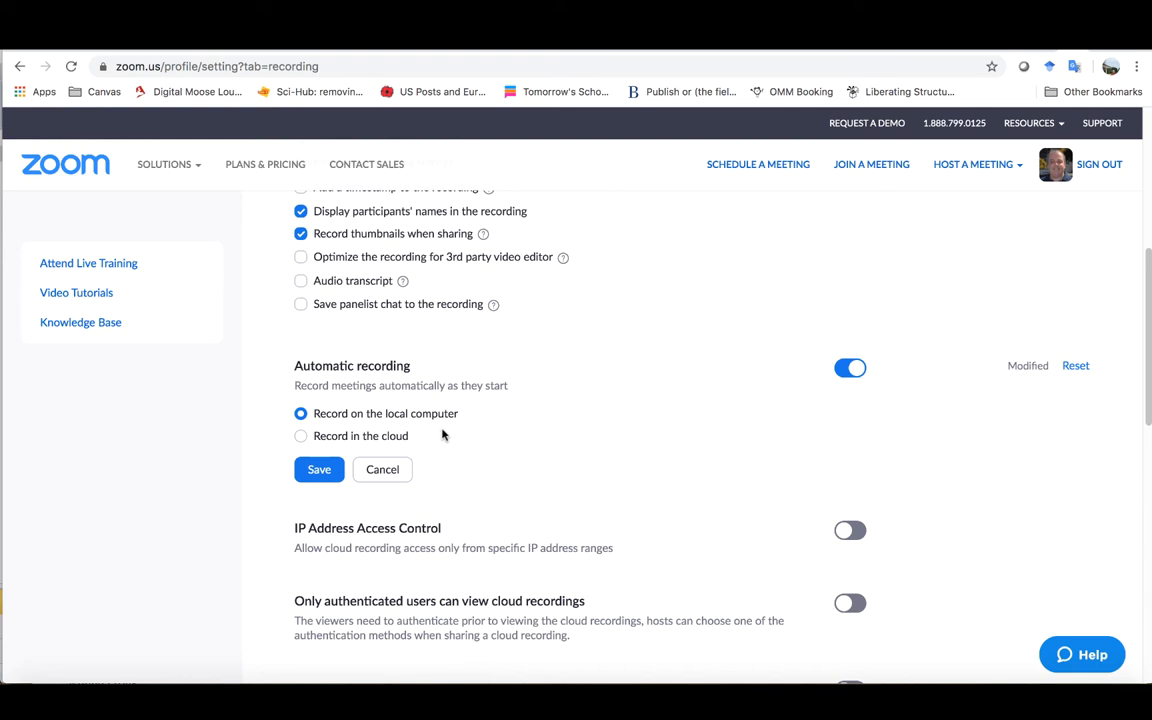
scroll(down, 3)
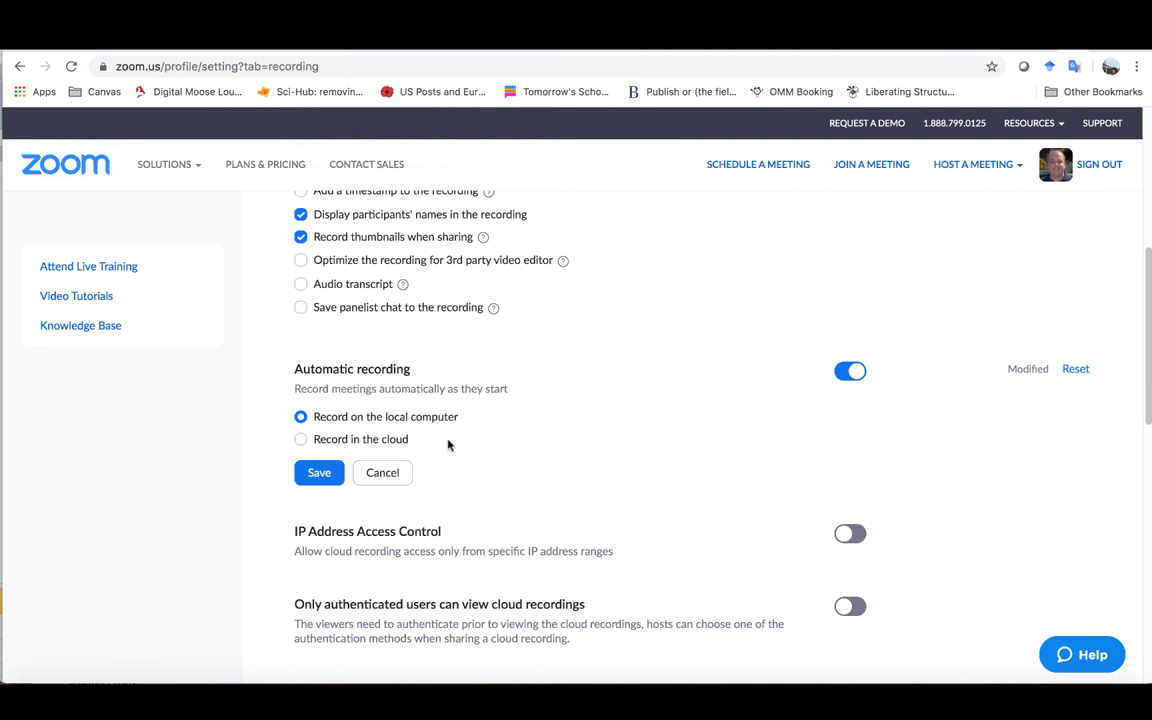
mouse_move(444, 440)
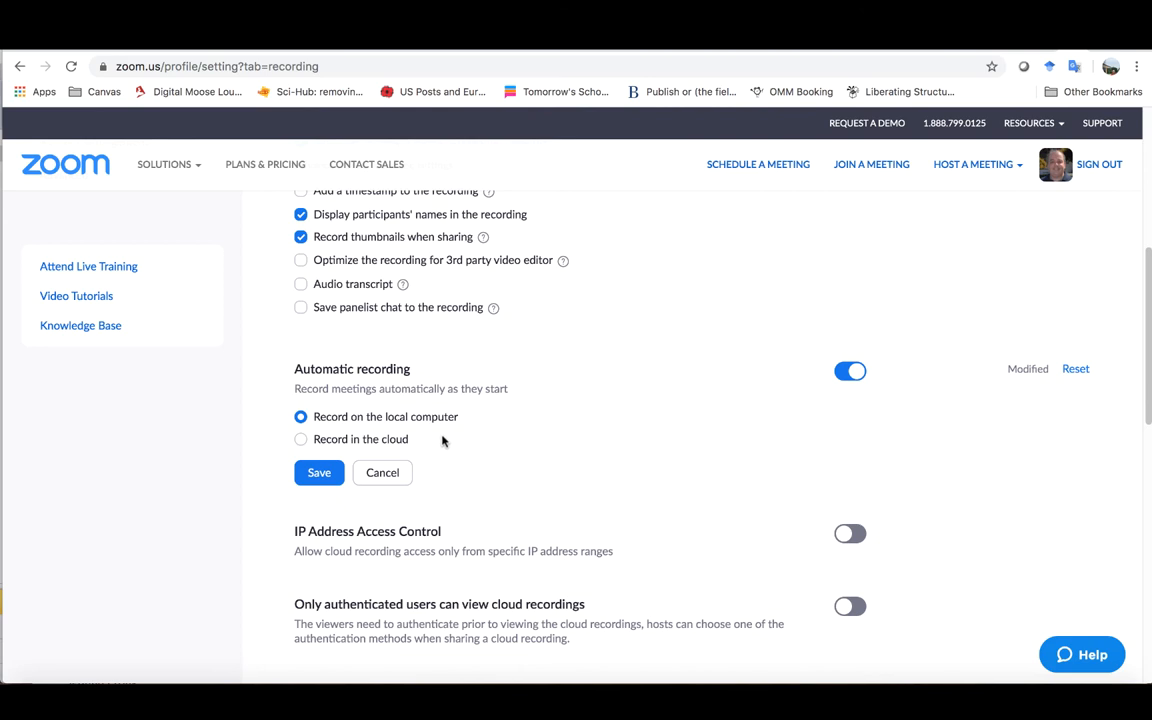
mouse_move(398, 440)
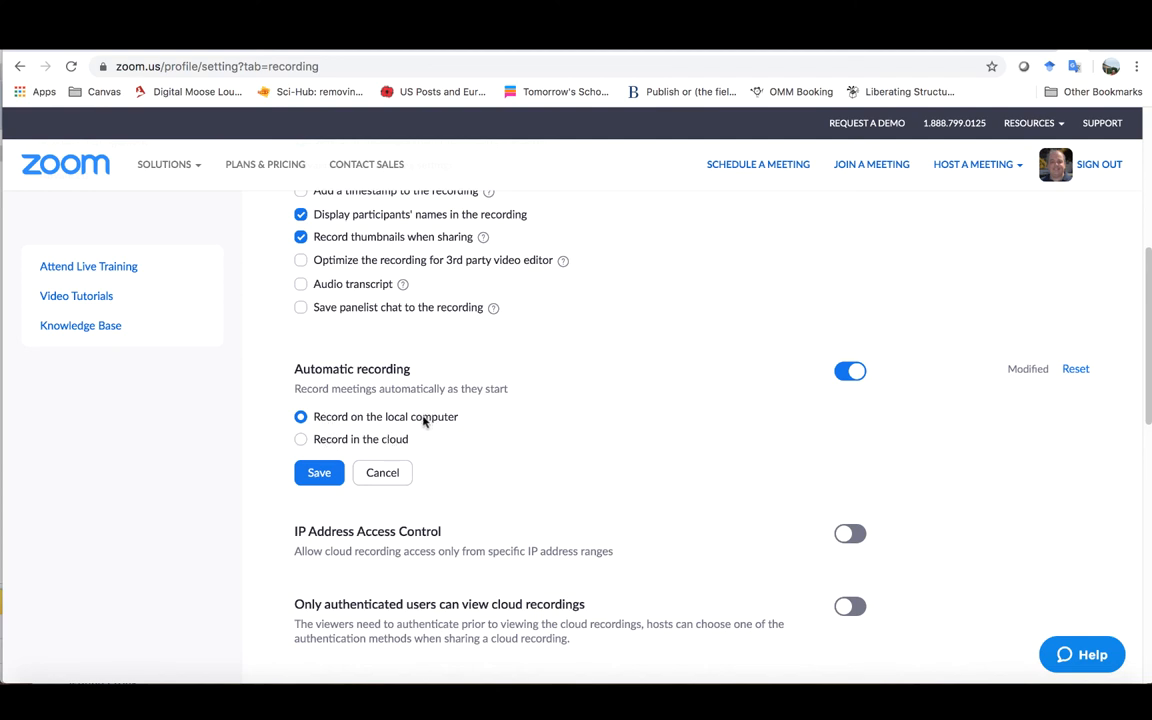
mouse_move(452, 424)
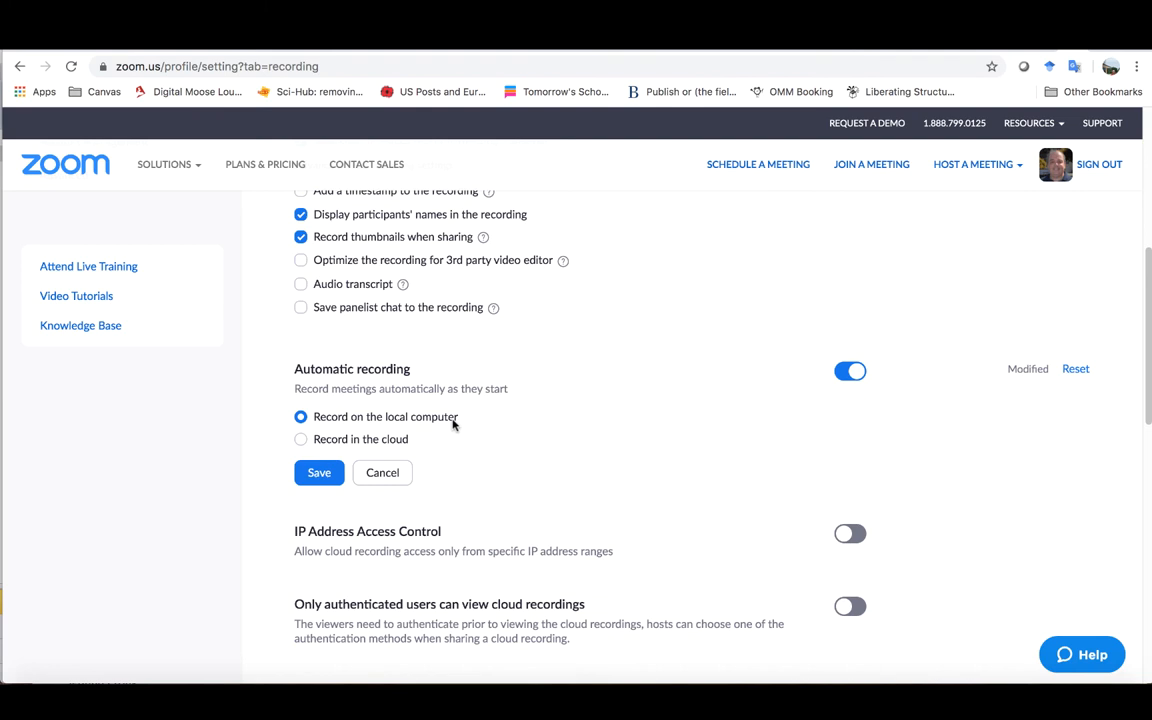
mouse_move(504, 422)
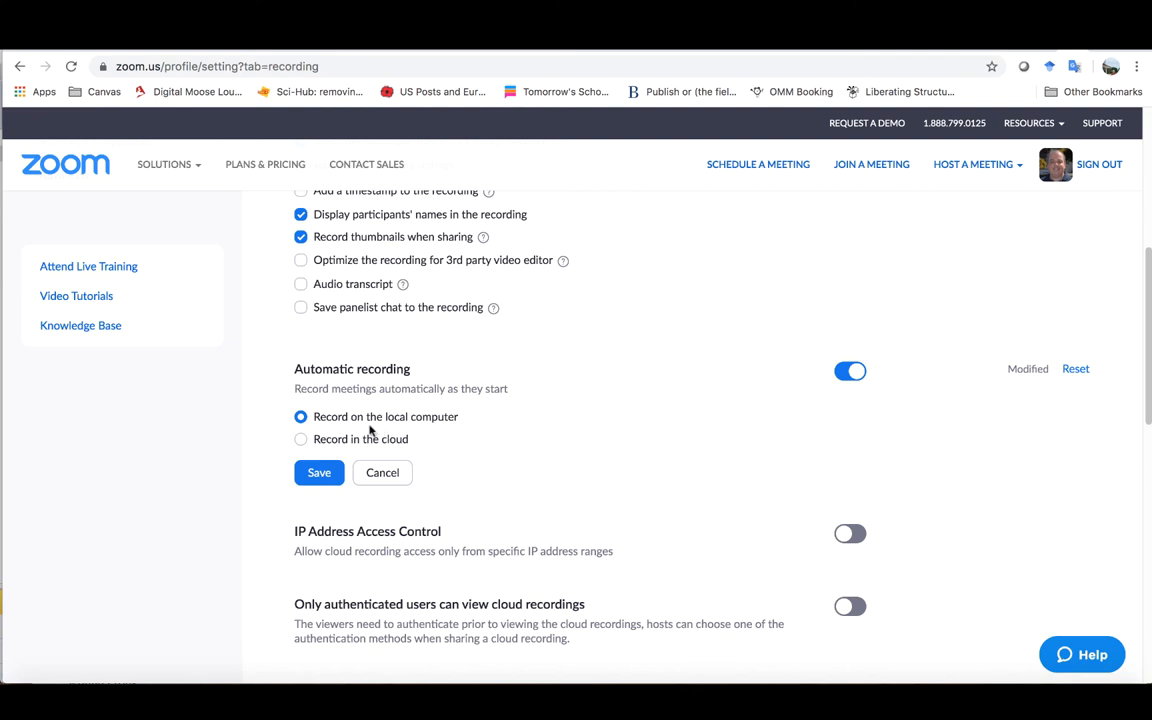
mouse_move(368, 430)
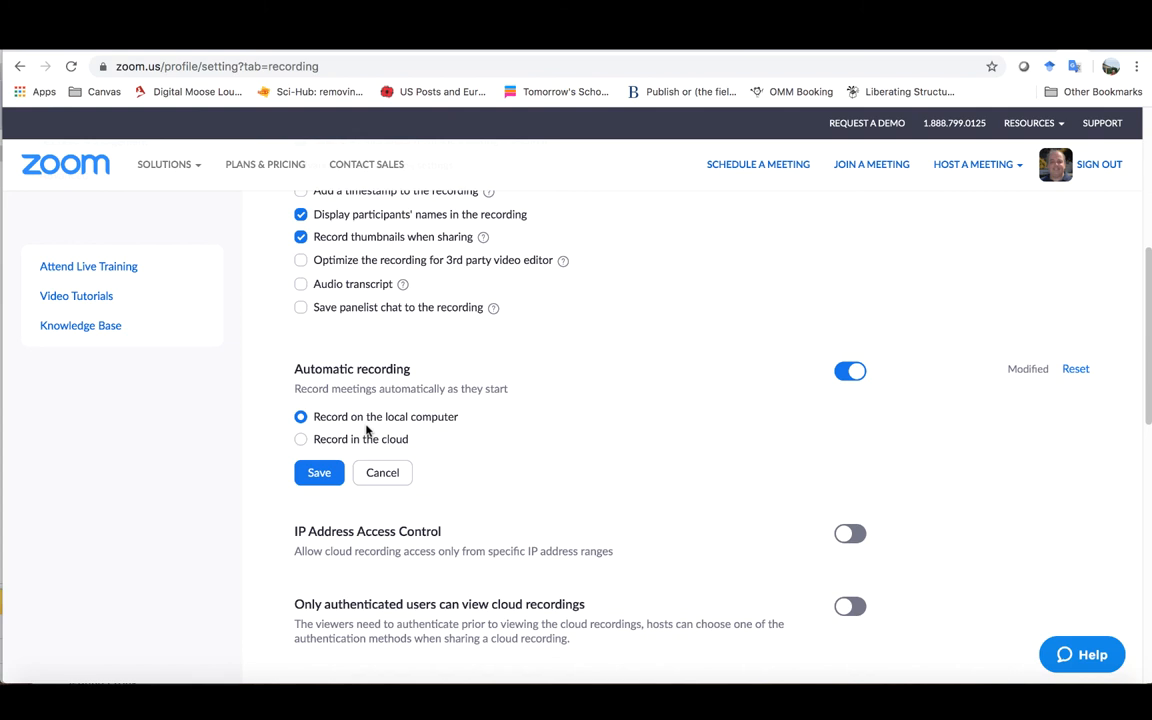
mouse_move(476, 422)
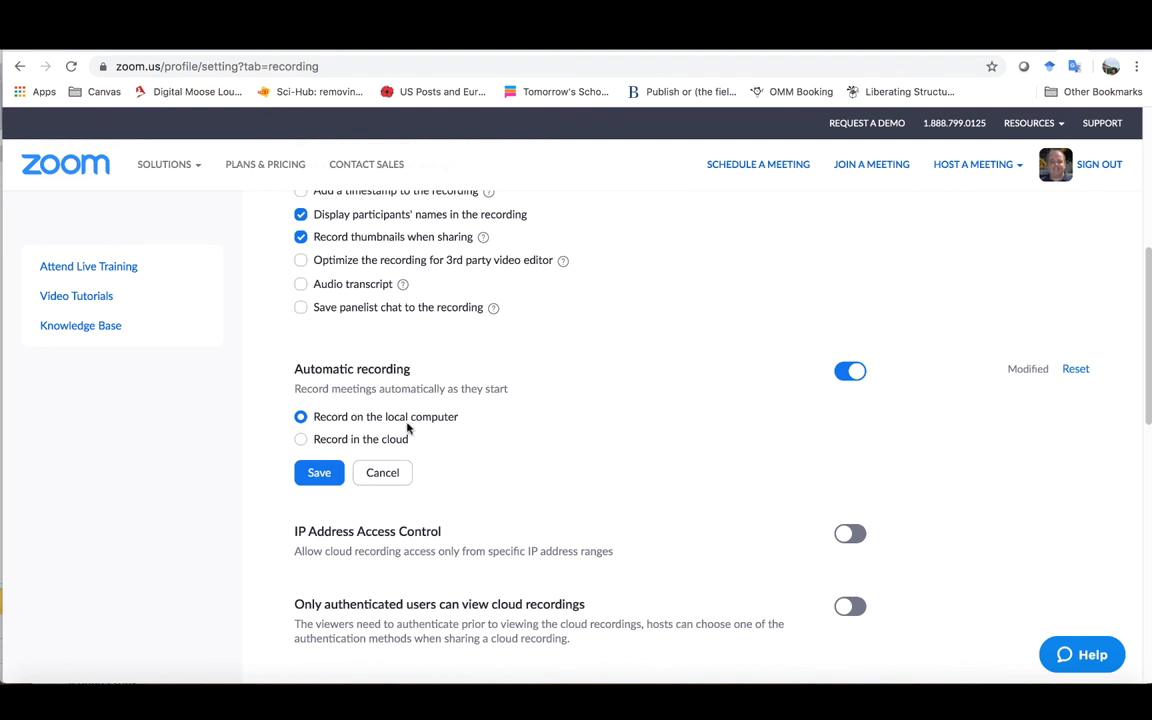
mouse_move(480, 452)
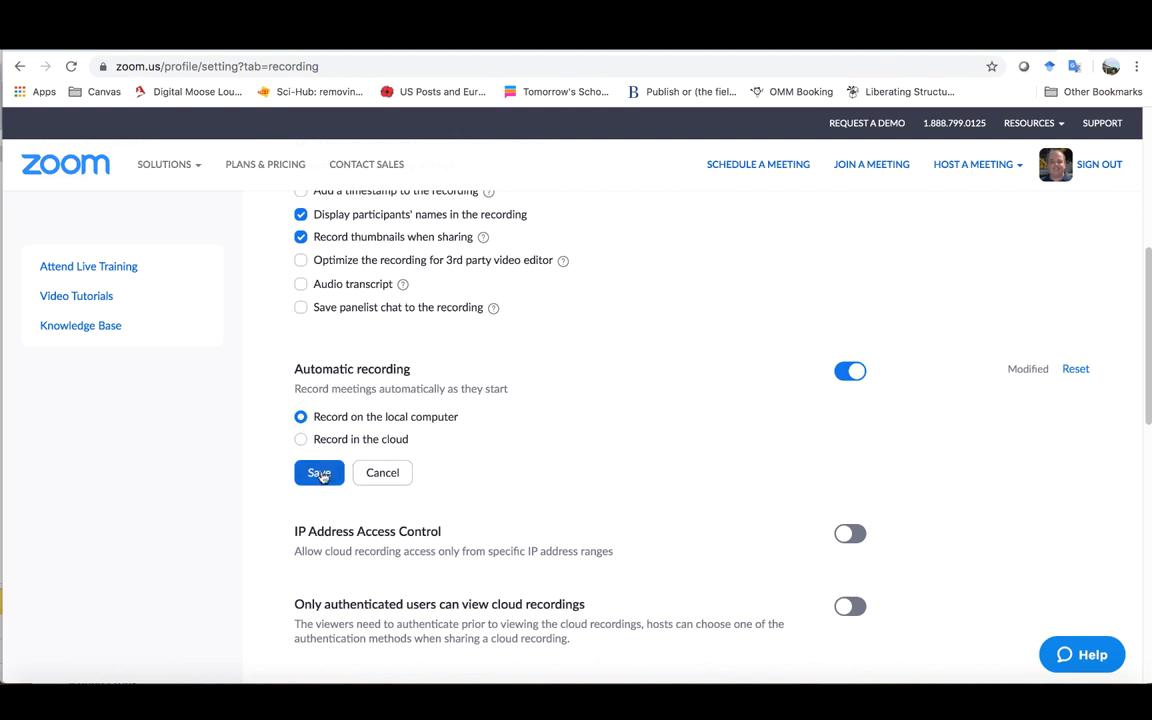
Step: Save the automatic recording change and get the settings-updated confirmation
click(320, 472)
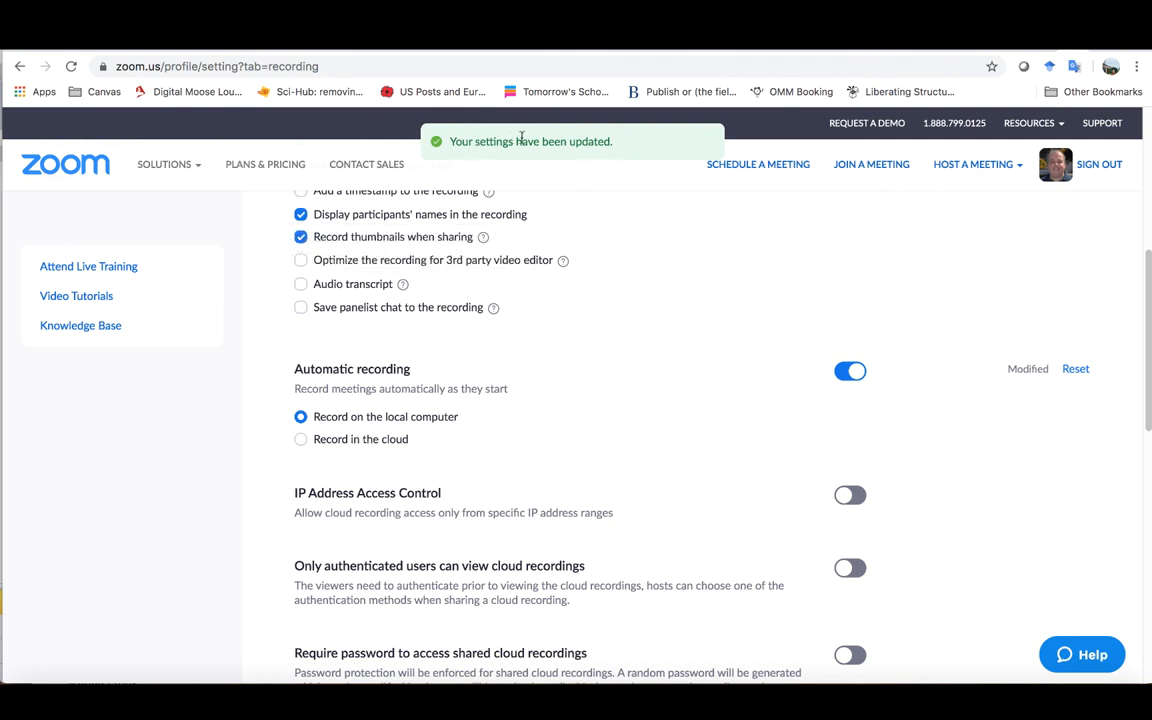
mouse_move(684, 396)
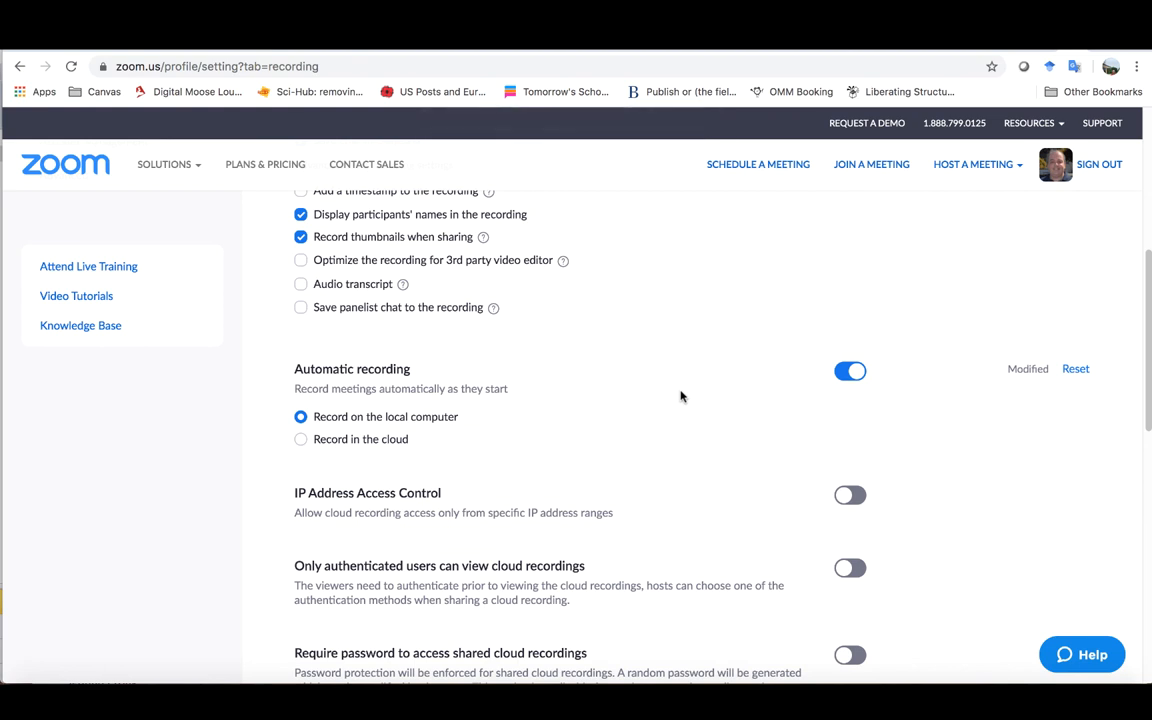
mouse_move(678, 400)
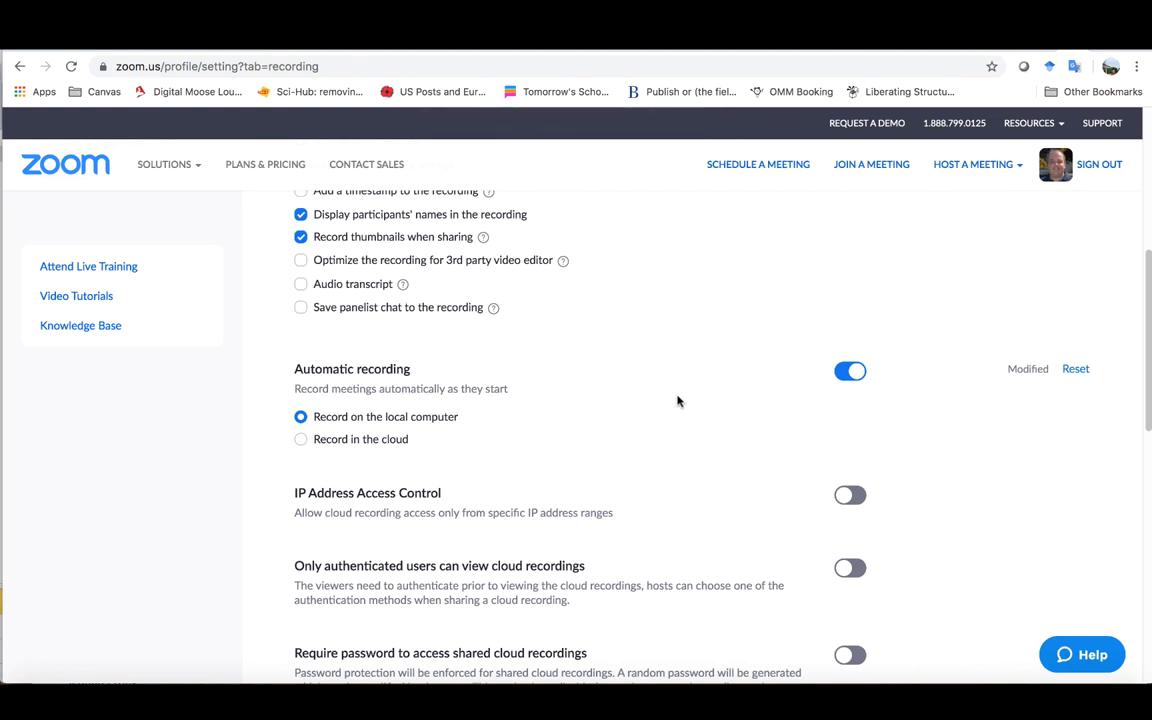